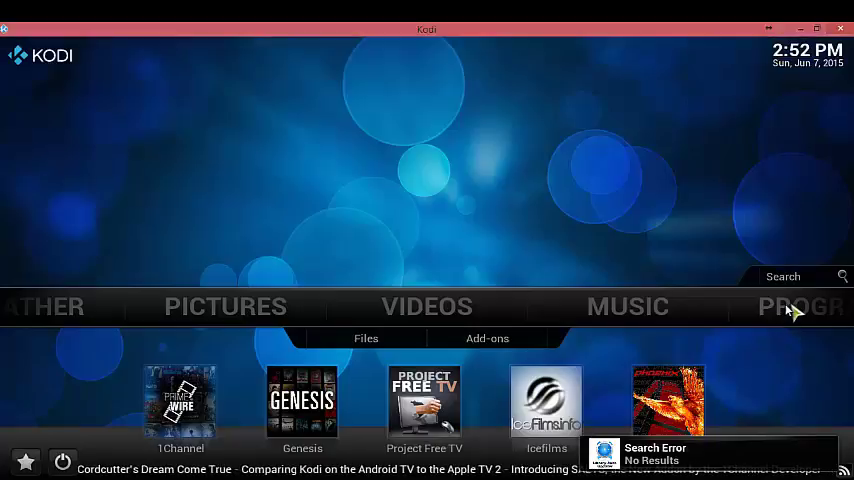
Reach the installed video add-ons list from the Kodi home screen.
click(428, 306)
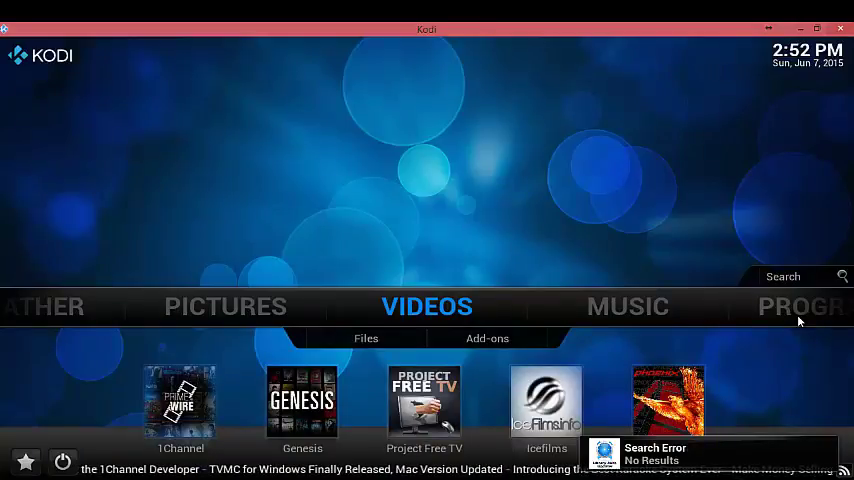
click(366, 338)
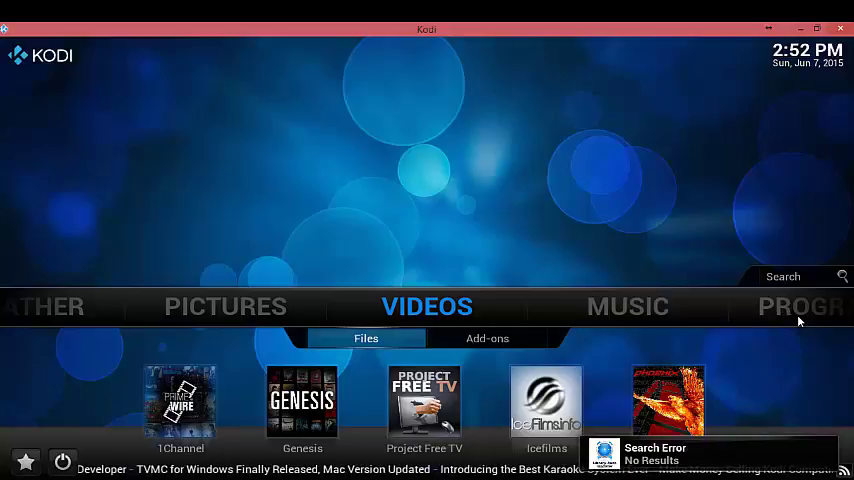
click(488, 338)
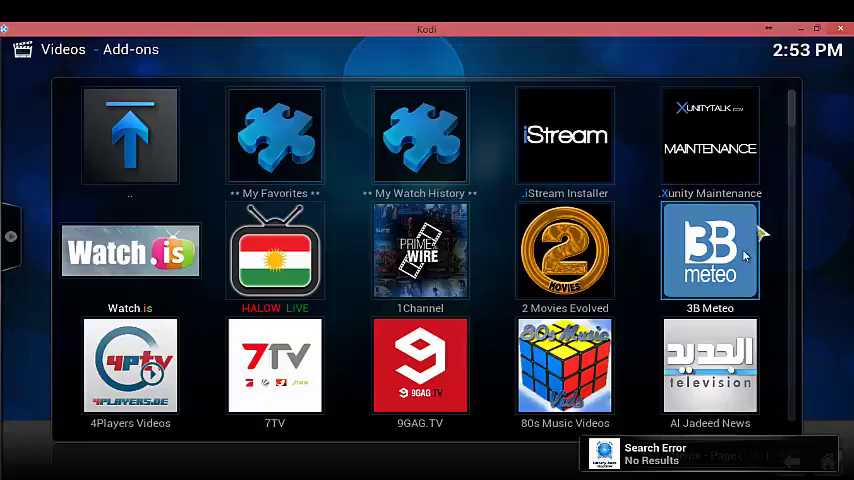
mouse_move(730, 244)
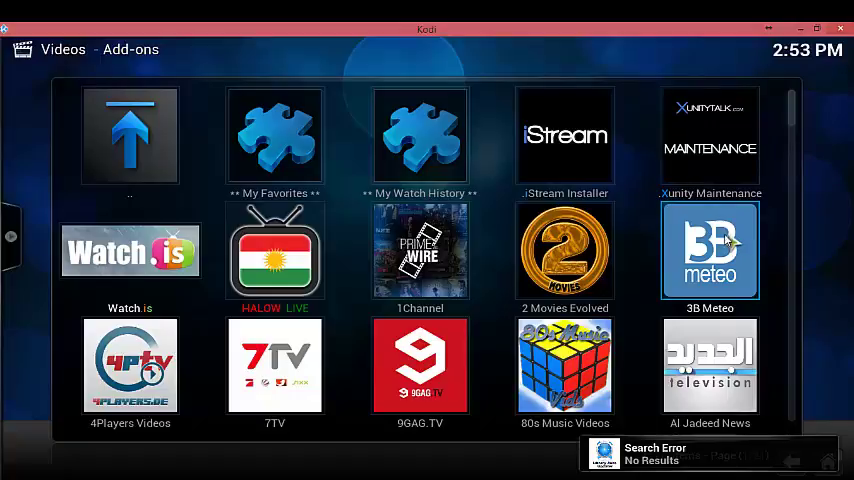
mouse_move(420, 250)
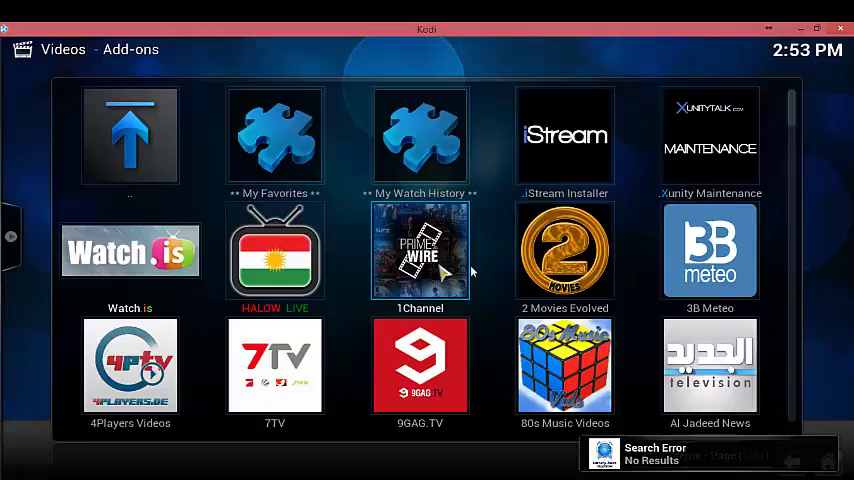
Scroll down the add-ons grid to Genesis, launch it and dismiss the View Options panel.
scroll(down, 3)
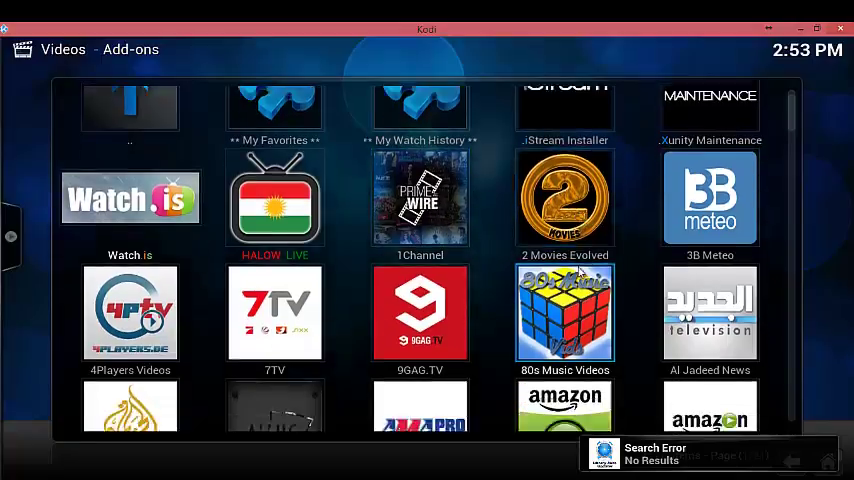
scroll(down, 3)
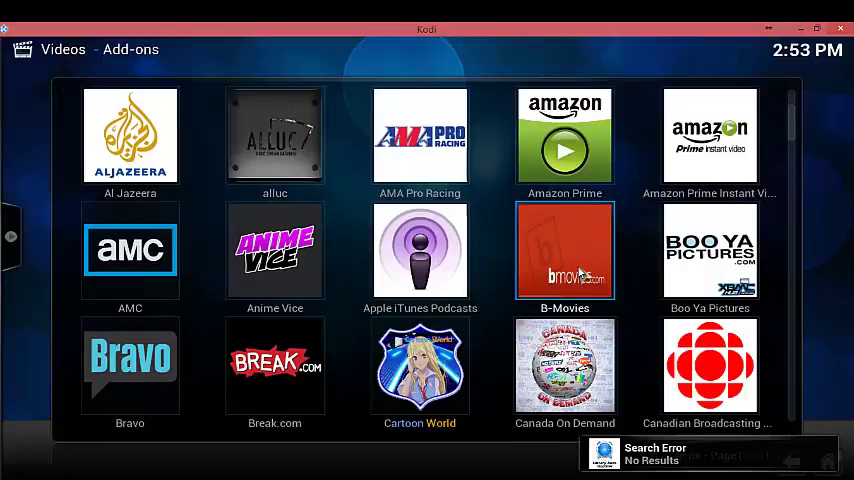
scroll(down, 3)
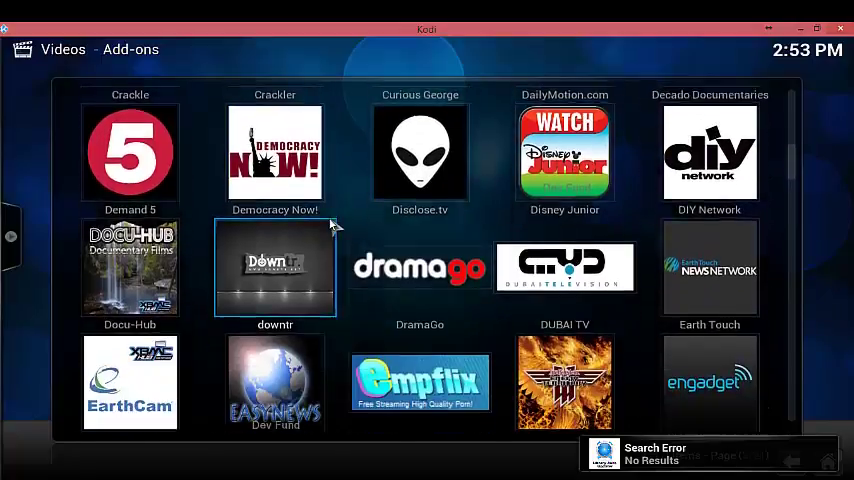
scroll(down, 3)
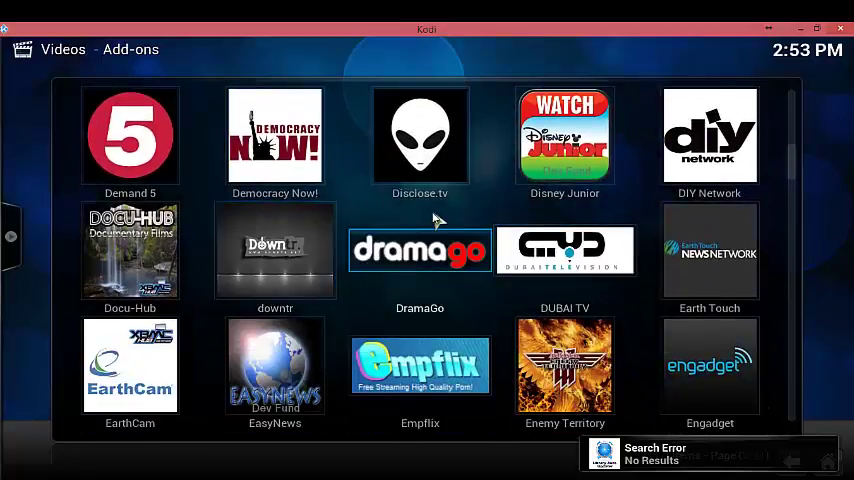
scroll(down, 3)
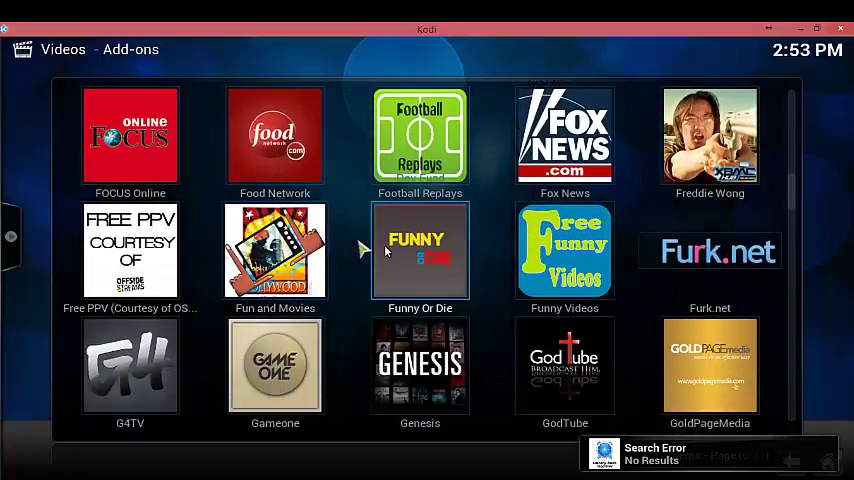
scroll(down, 3)
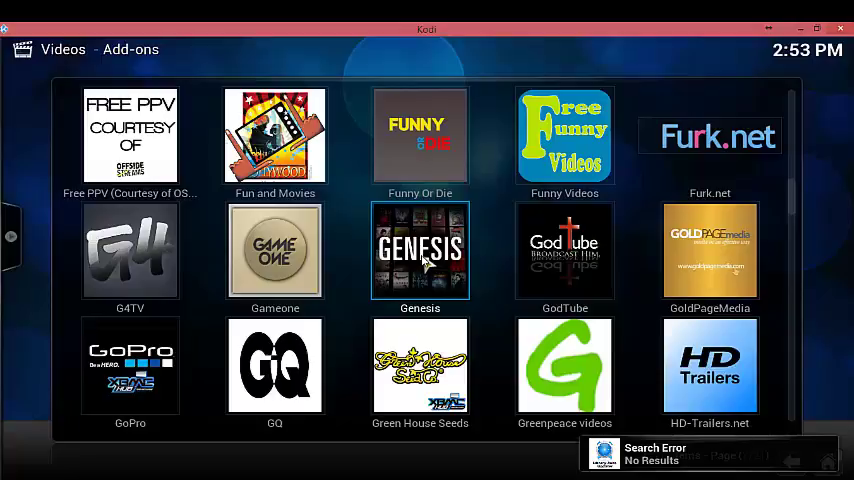
scroll(down, 3)
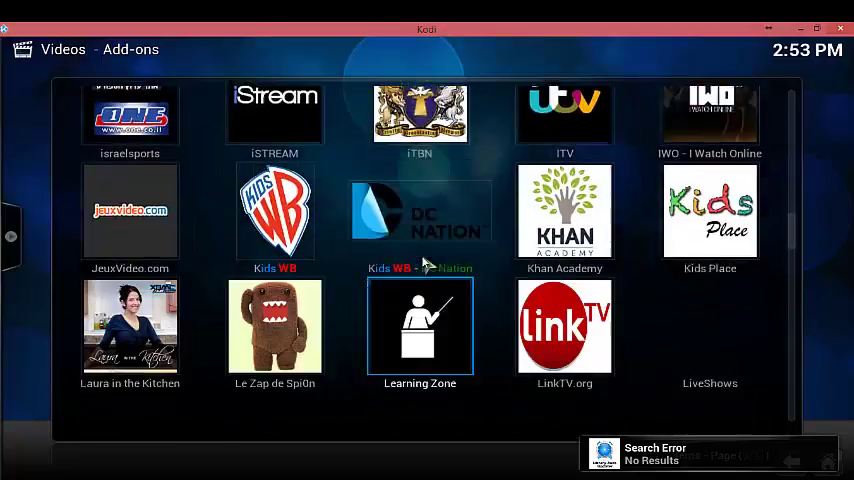
scroll(down, 3)
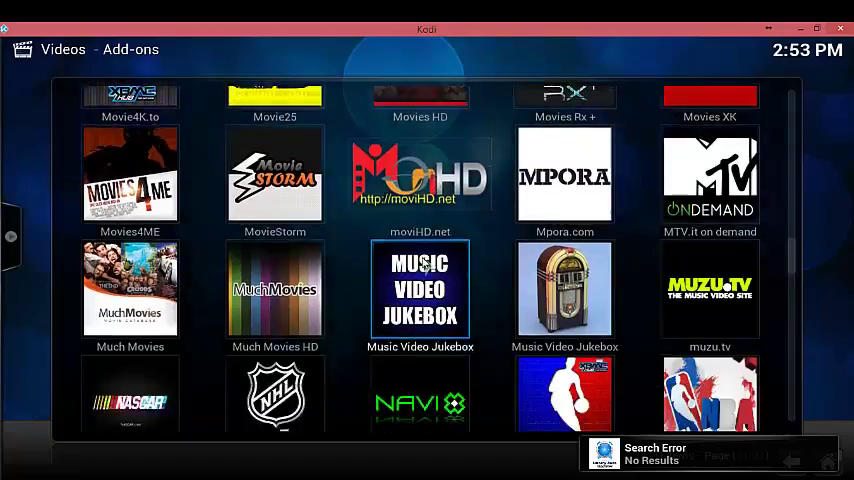
scroll(down, 3)
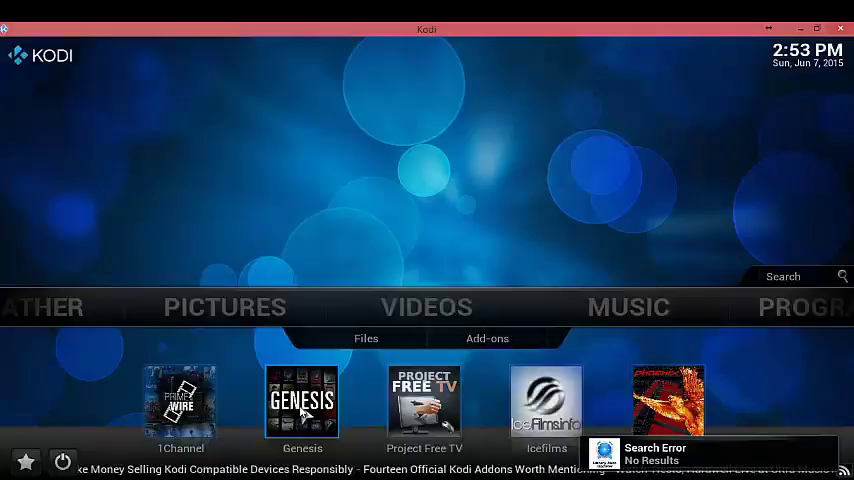
click(302, 400)
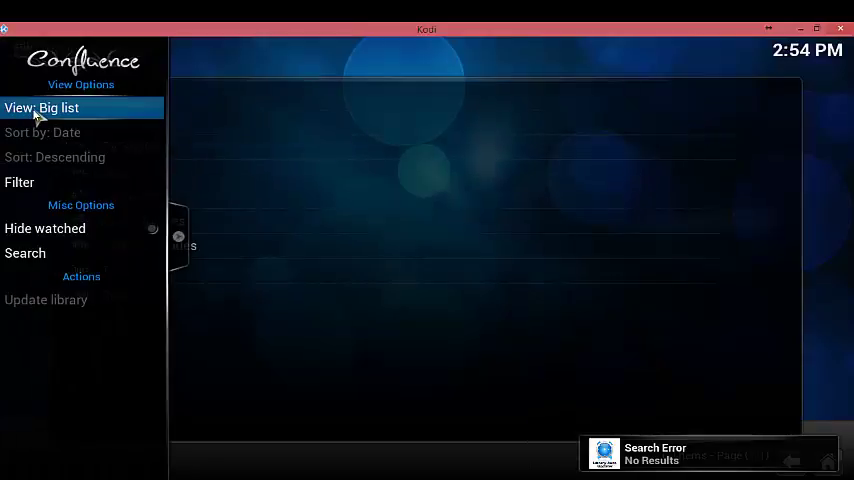
click(40, 108)
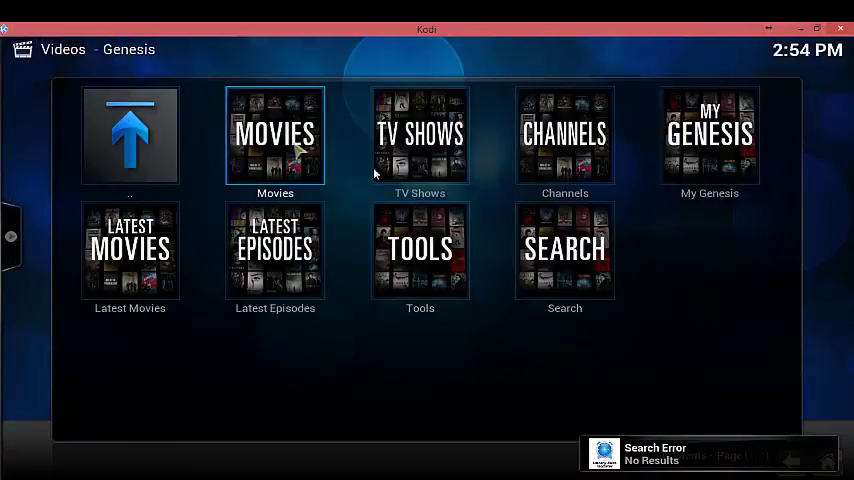
Enter the Genesis Movies section listing Genres, Box Office, Most Popular and People Search.
click(276, 136)
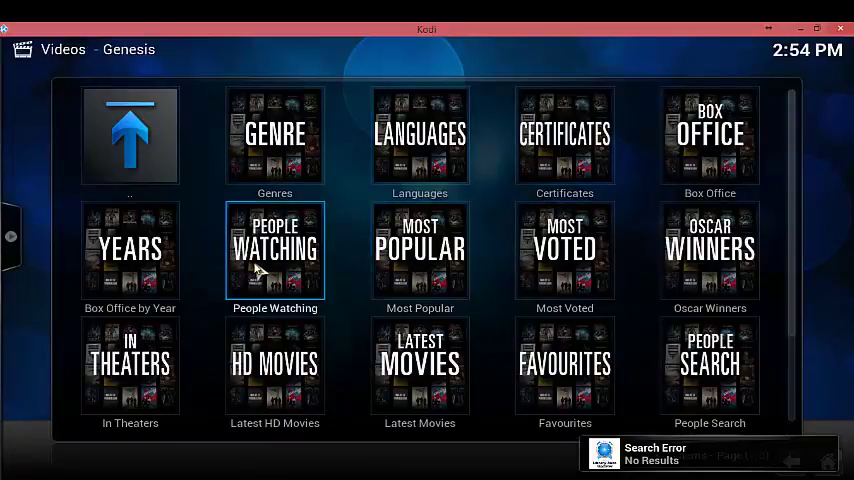
mouse_move(130, 250)
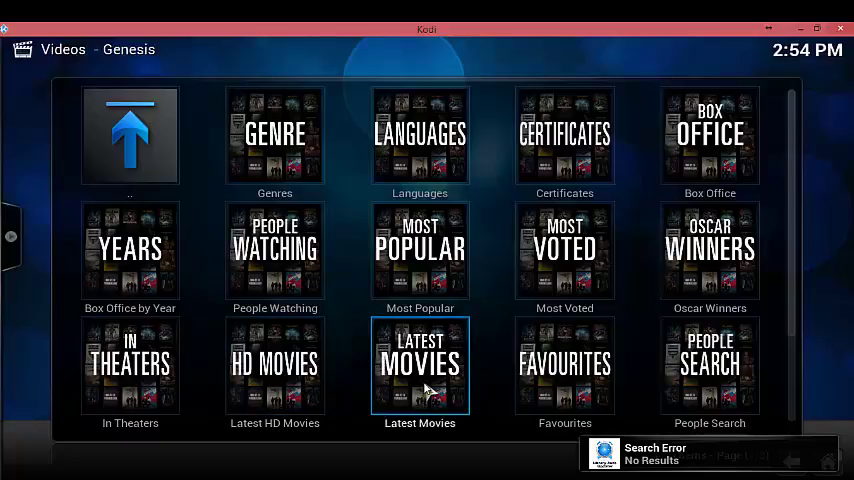
mouse_move(564, 364)
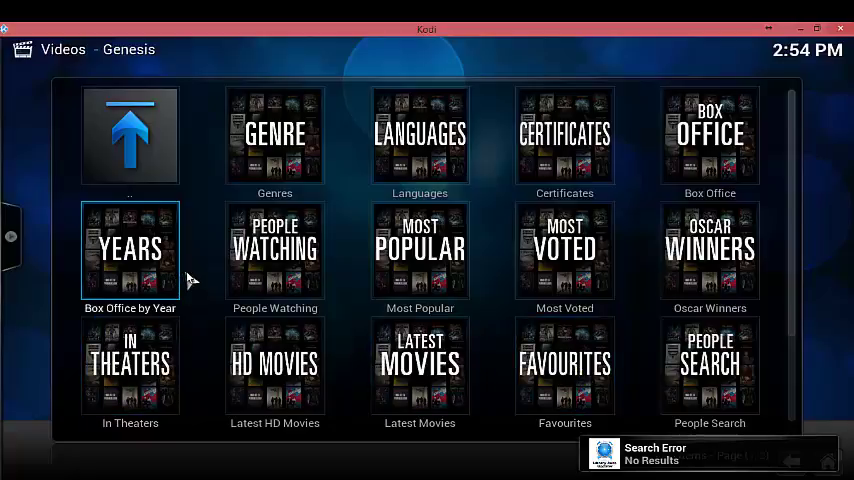
mouse_move(276, 364)
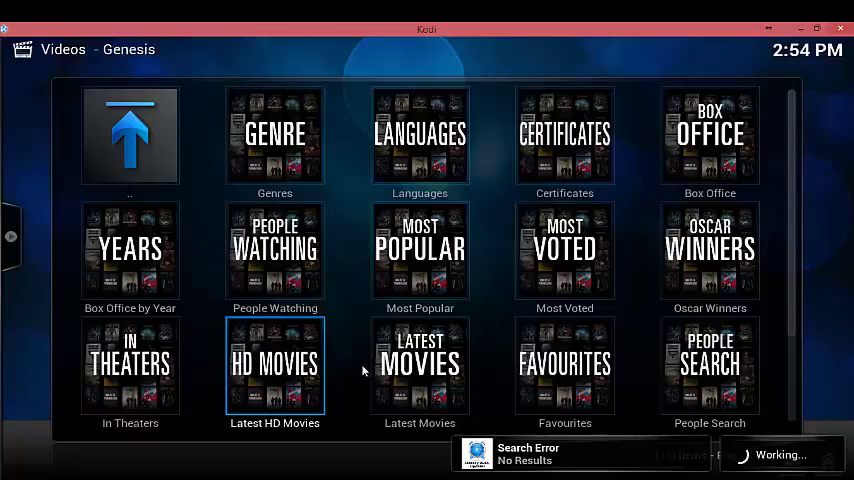
Show Genesis's Latest HD Movies list with Pitch Perfect 2, Home and American Sniper.
click(274, 364)
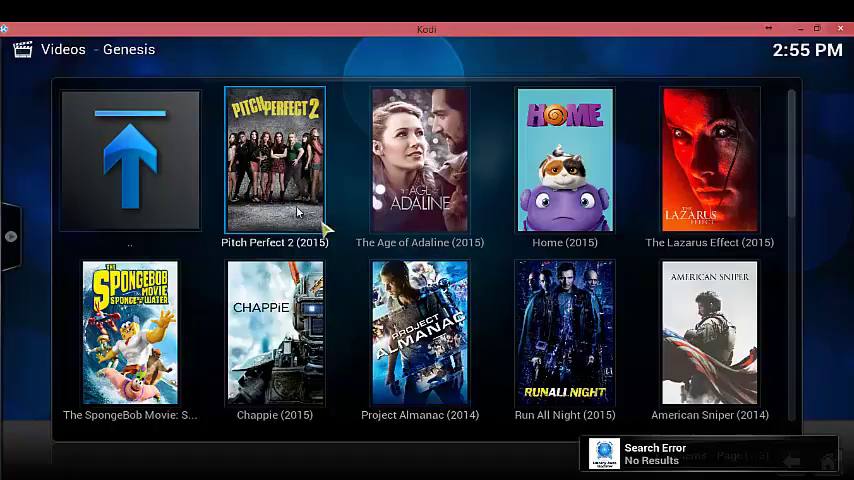
mouse_move(284, 160)
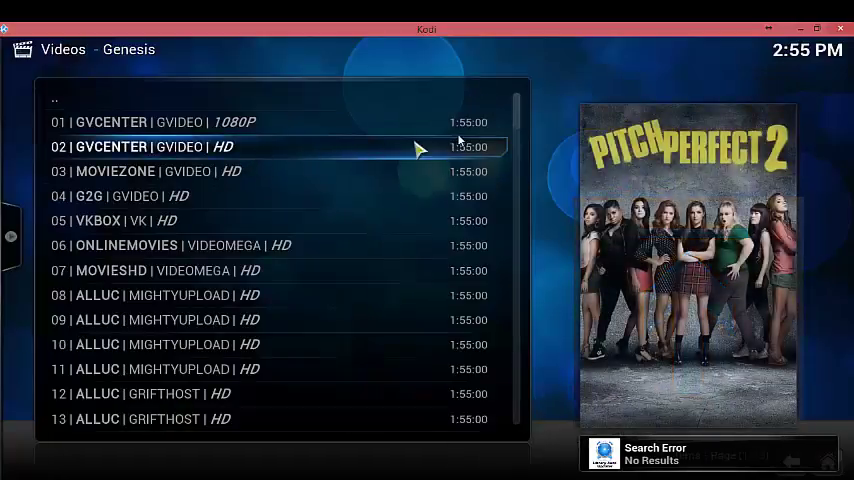
Scroll through the Pitch Perfect 2 stream source list to its end.
scroll(down, 3)
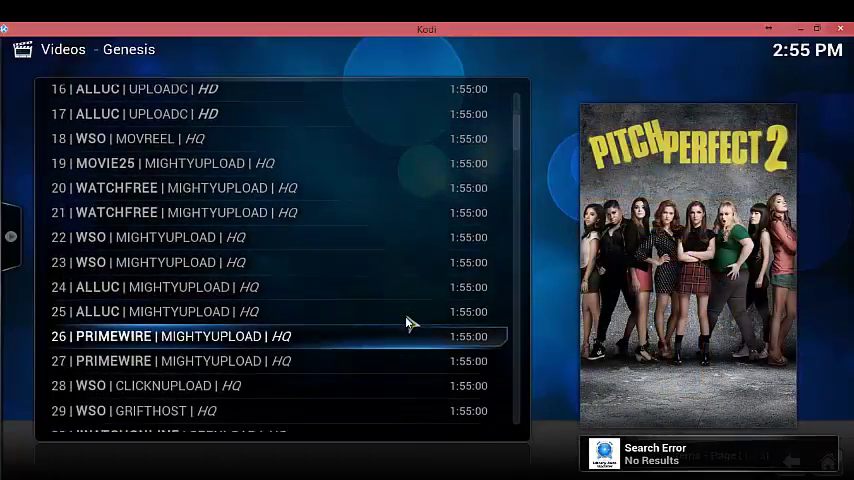
scroll(down, 3)
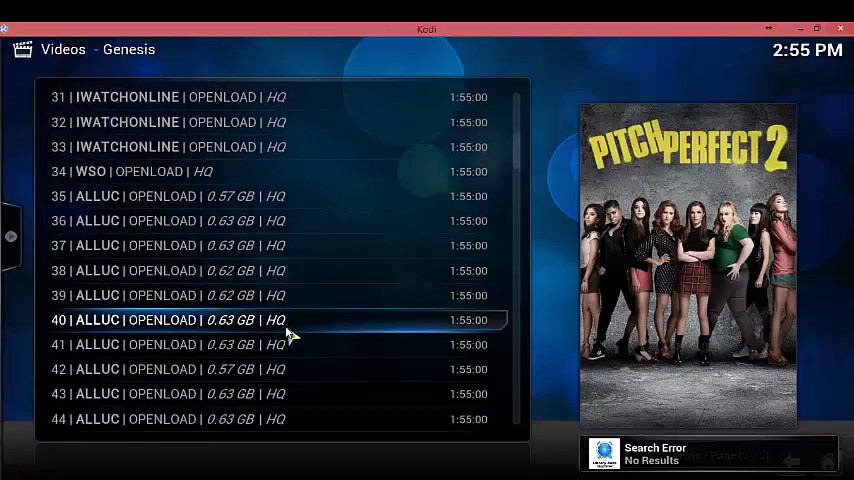
mouse_move(276, 332)
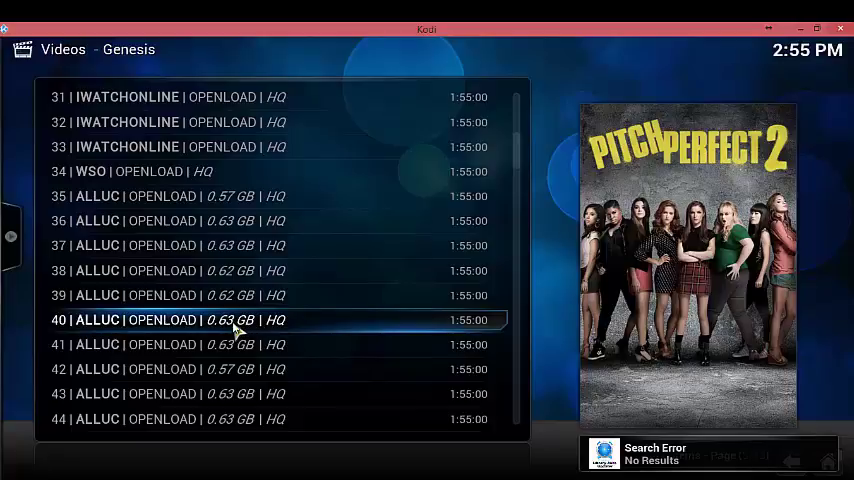
scroll(down, 3)
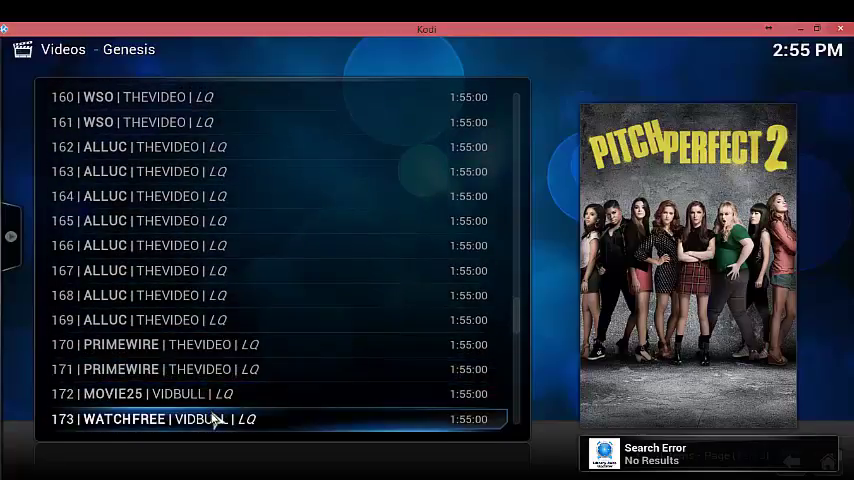
scroll(down, 3)
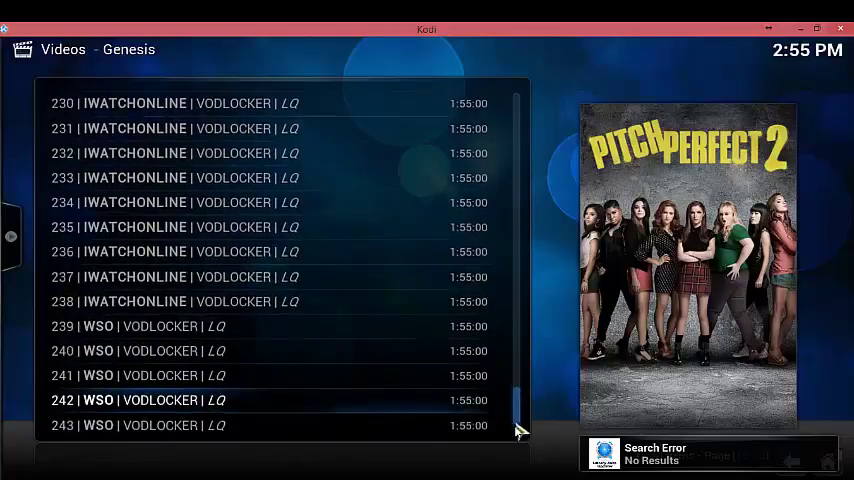
scroll(down, 3)
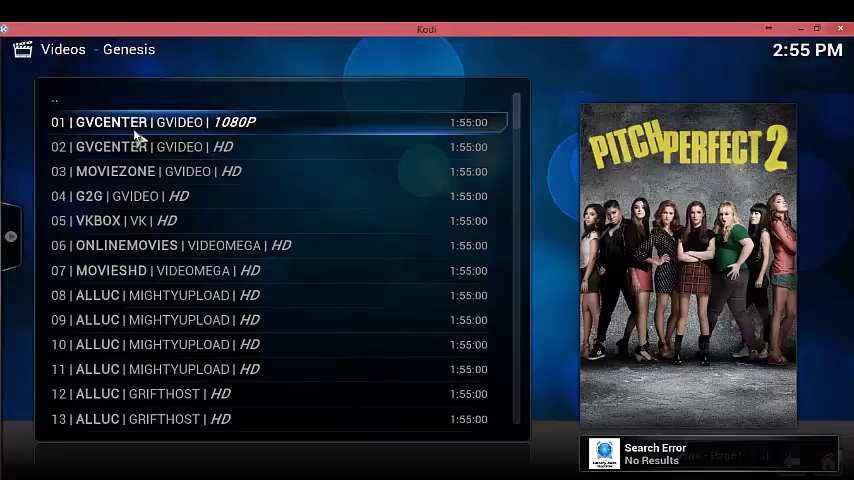
mouse_move(138, 138)
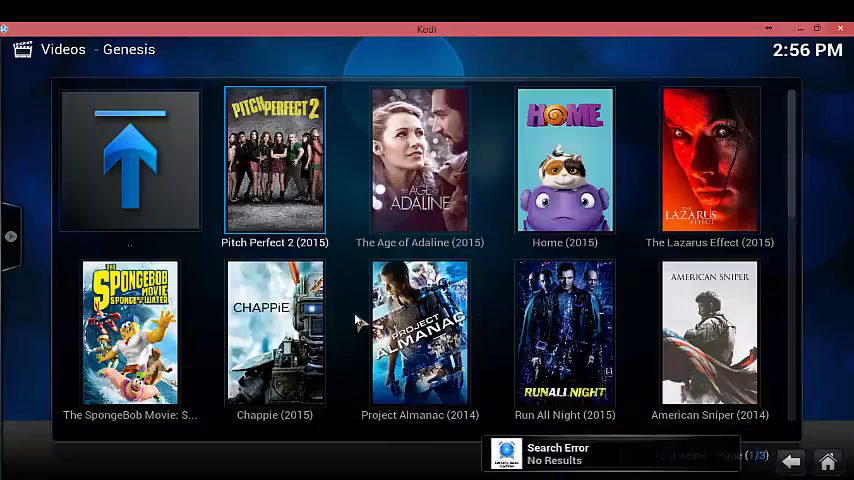
mouse_move(564, 160)
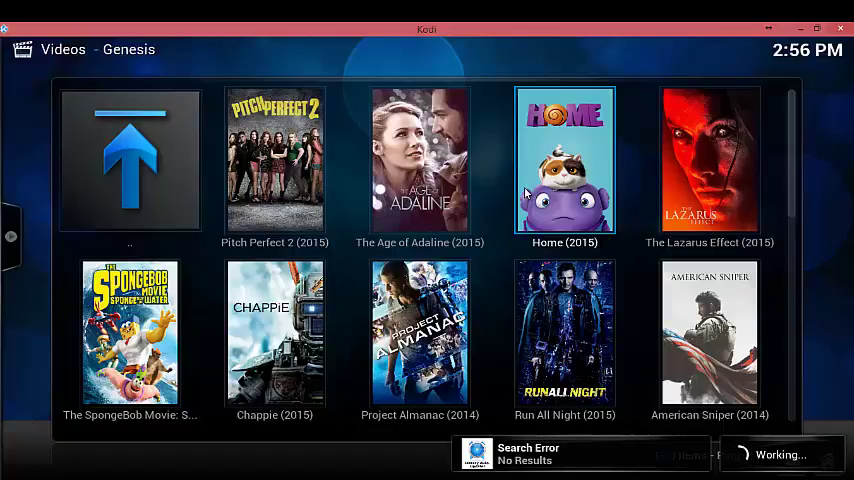
Play Home (2015) from the poster grid briefly, then stop playback.
click(564, 160)
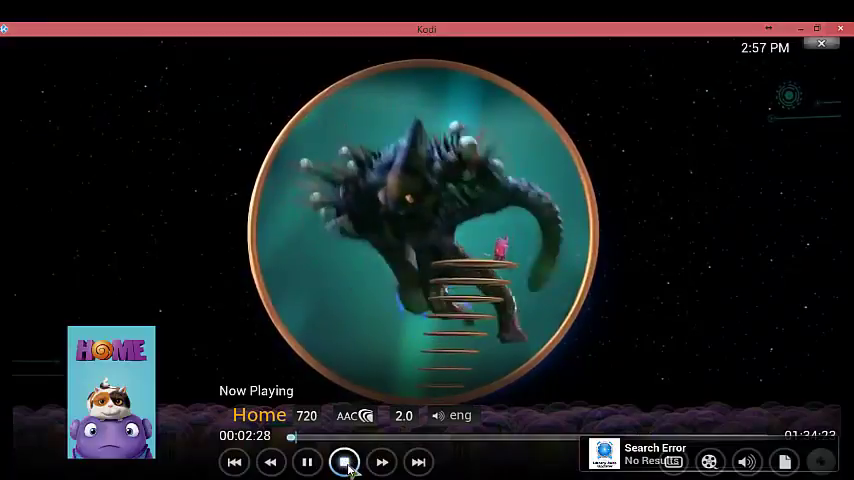
click(344, 460)
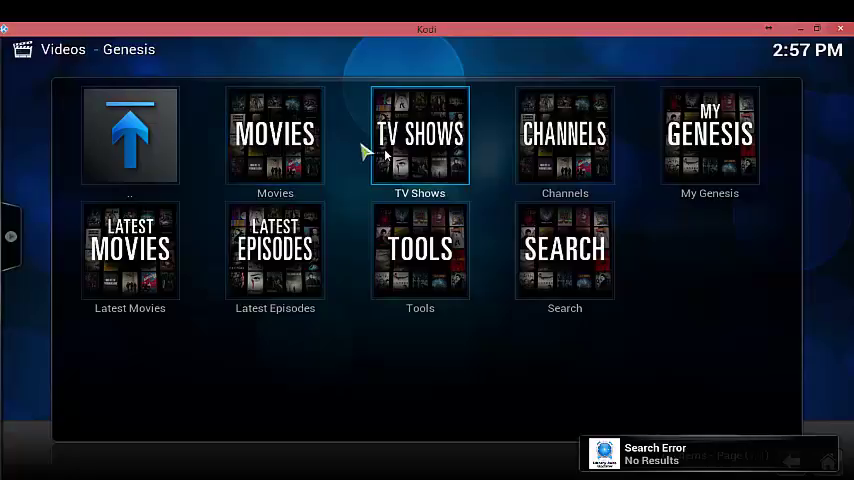
Enter Genesis TV Shows, dismiss the View Options panel and choose Most Popular.
click(420, 134)
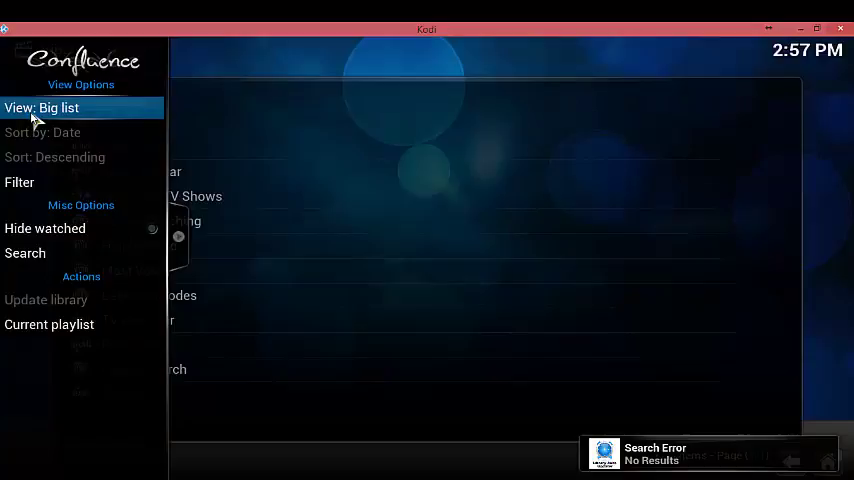
click(42, 108)
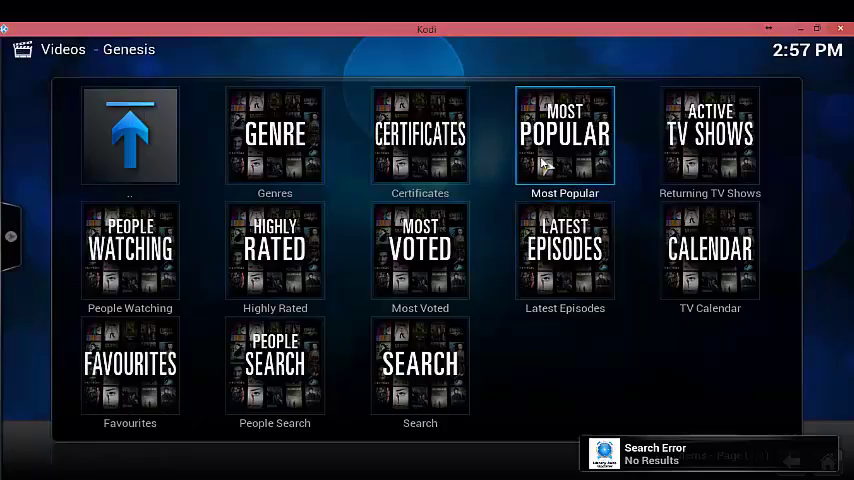
click(564, 136)
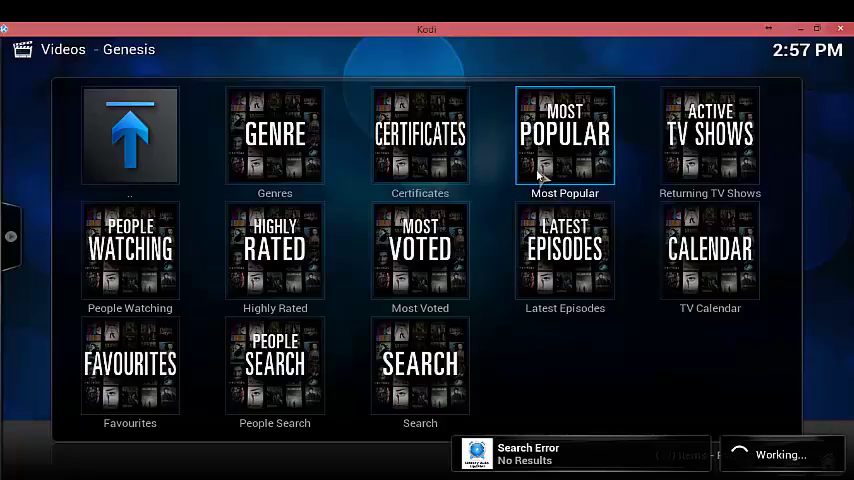
From the Most Popular shows grid, open Daredevil's Season 1 episode list.
click(564, 136)
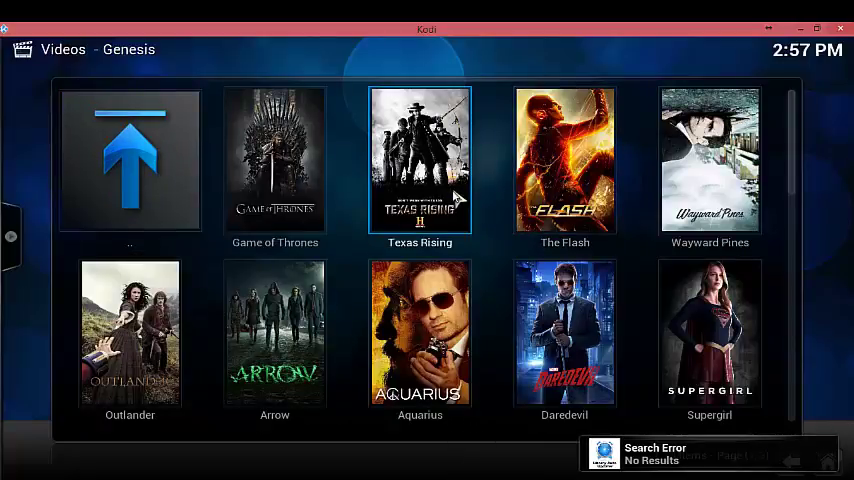
mouse_move(480, 244)
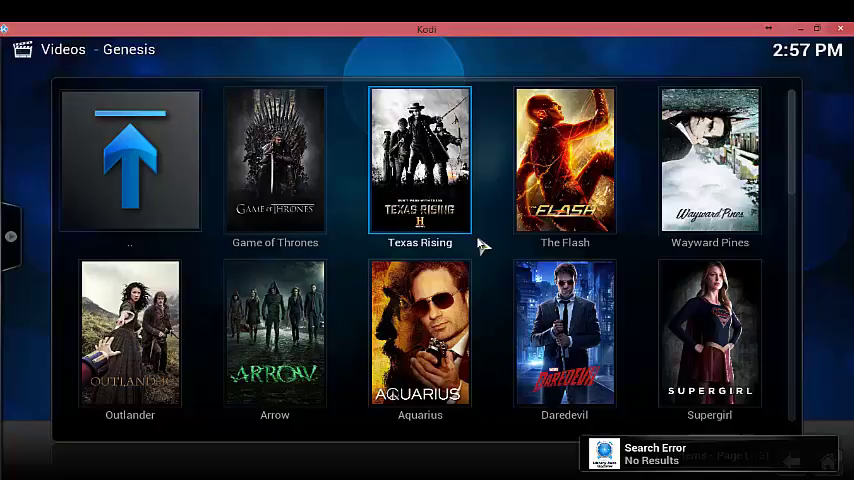
mouse_move(564, 332)
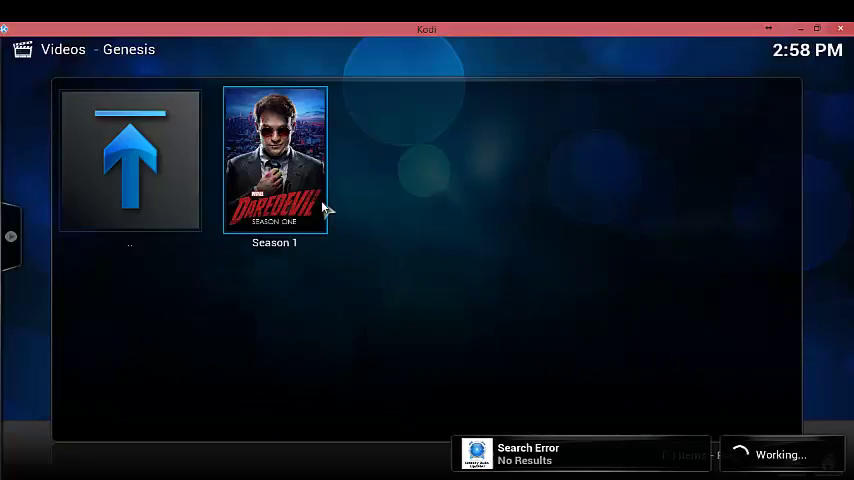
double_click(274, 160)
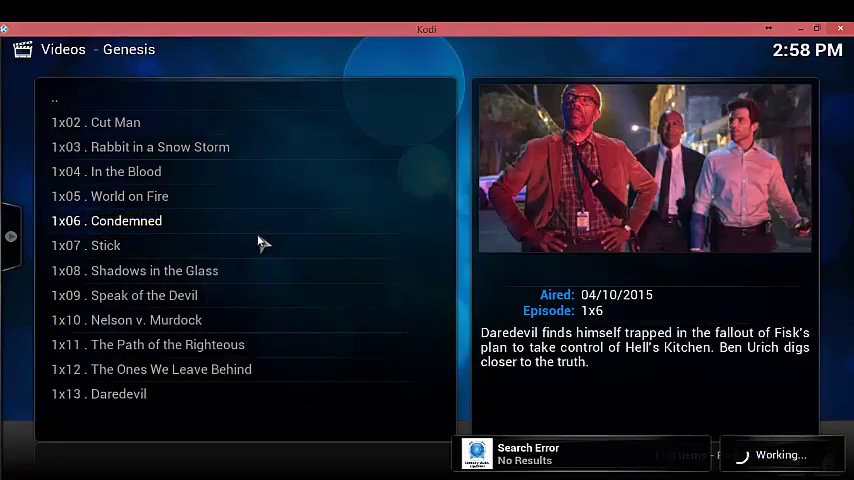
mouse_move(320, 256)
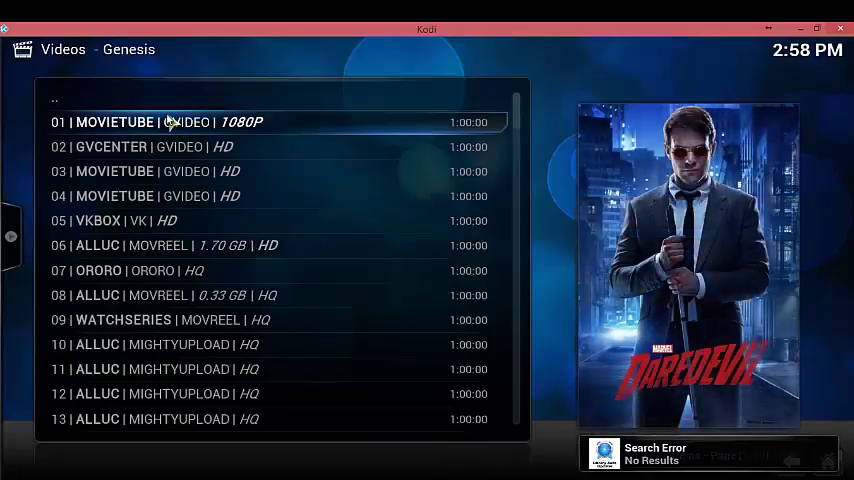
mouse_move(320, 148)
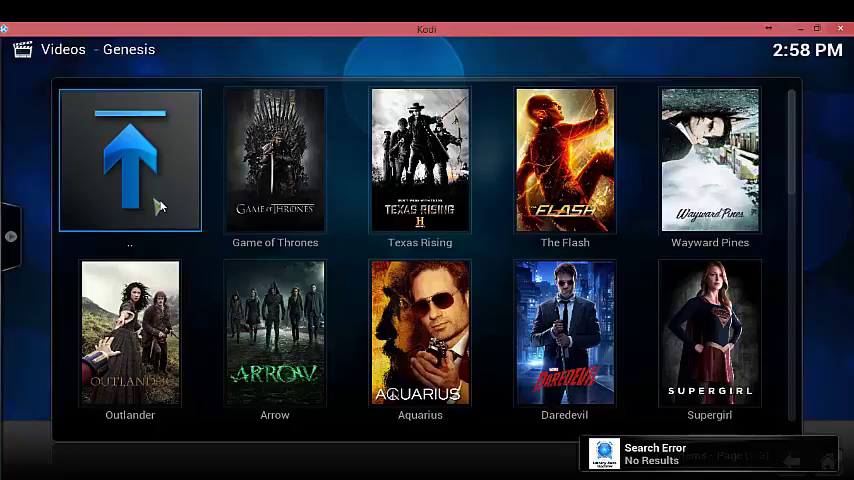
Leave Genesis and return to the Kodi home screen.
click(128, 160)
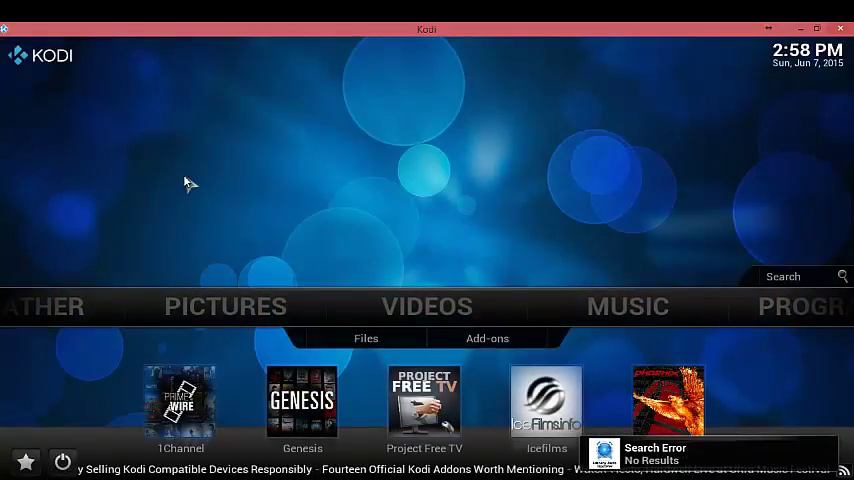
mouse_move(428, 308)
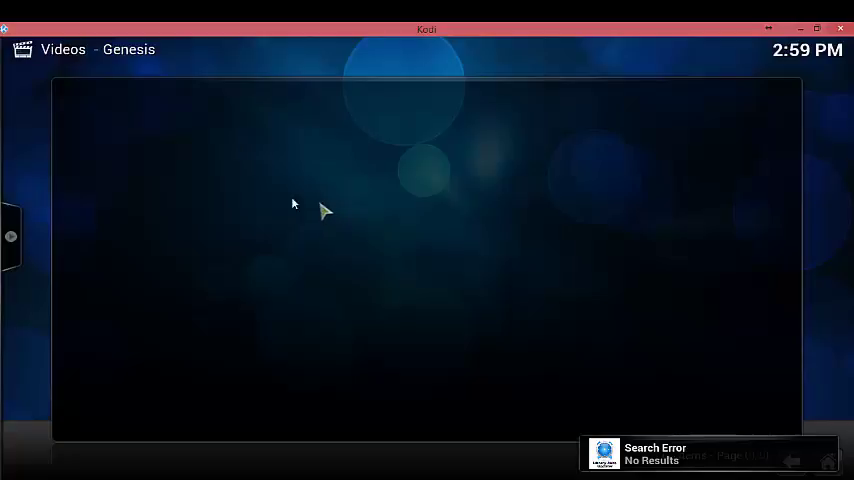
mouse_move(196, 204)
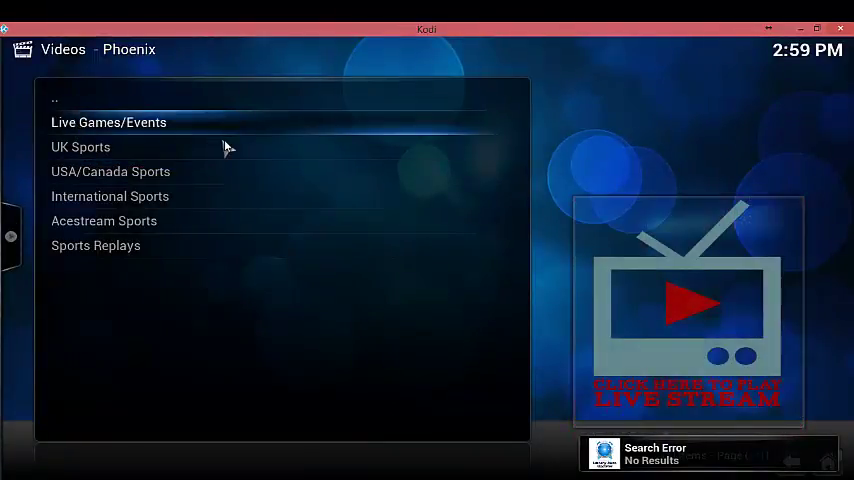
In Phoenix Live Games/Events, reach the Live Baseball Games schedule and start the Cubs Nationals stream.
click(108, 122)
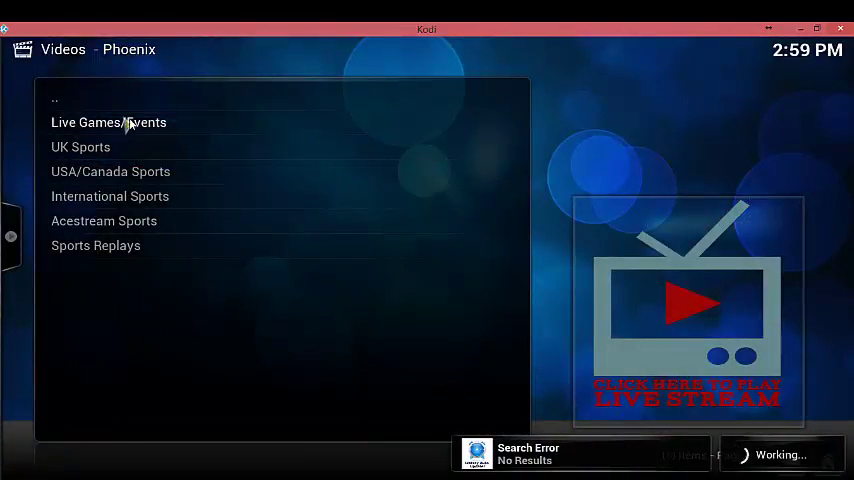
click(108, 122)
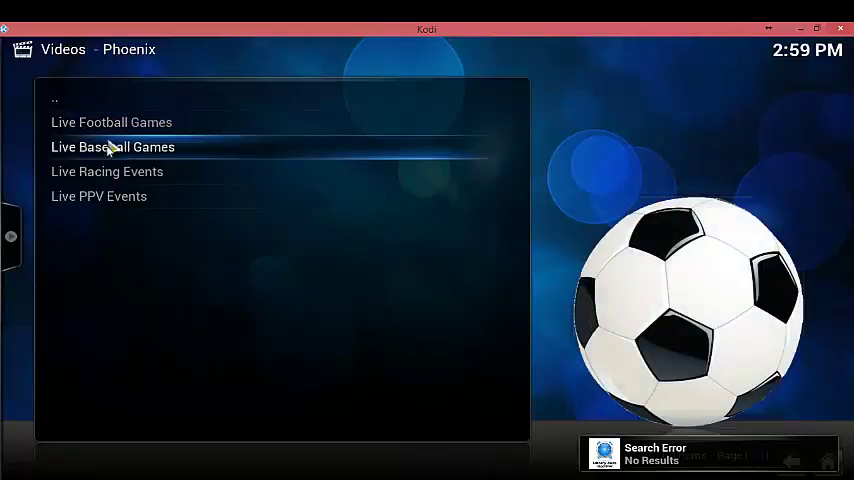
click(112, 146)
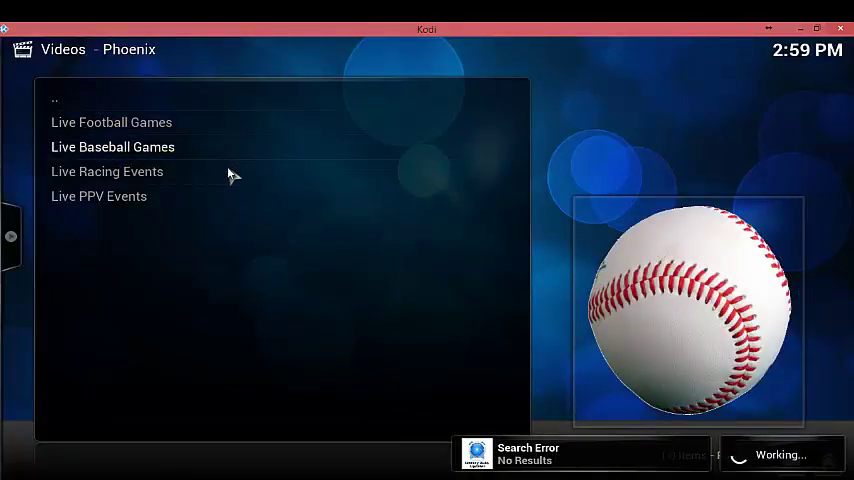
click(112, 148)
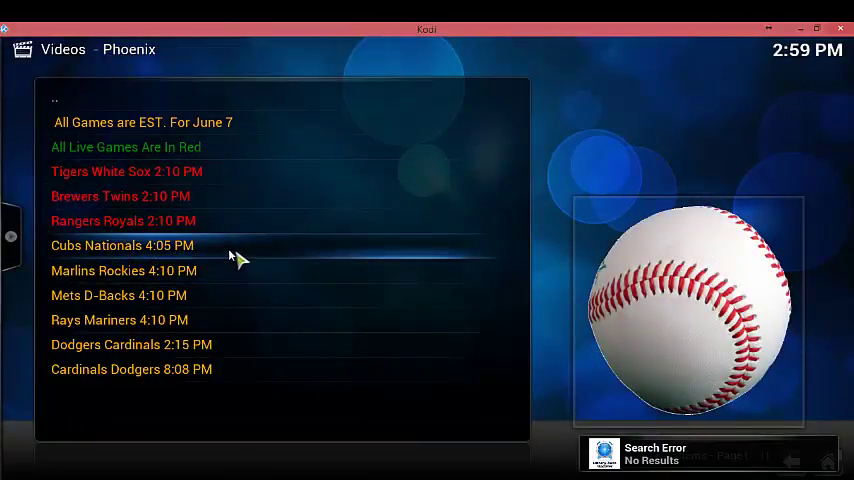
click(122, 244)
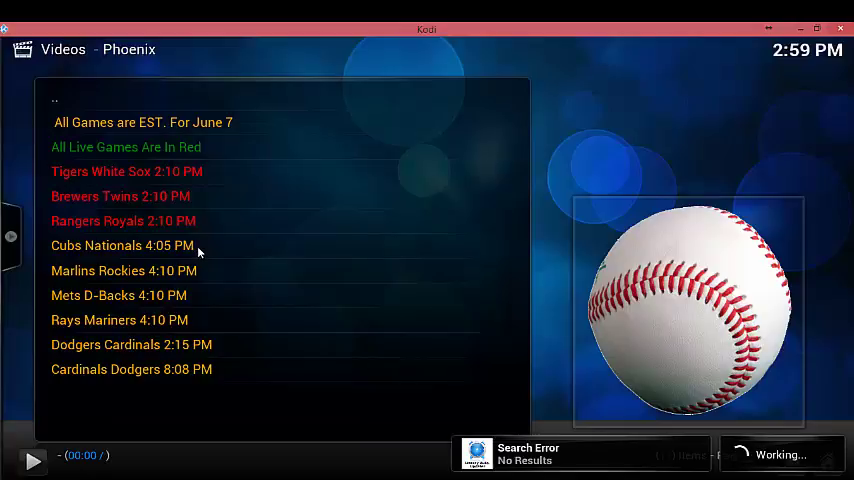
mouse_move(710, 52)
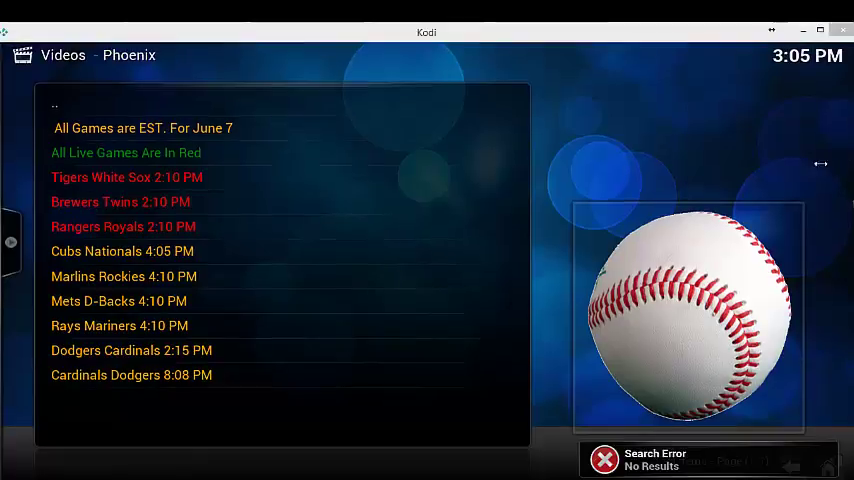
mouse_move(190, 300)
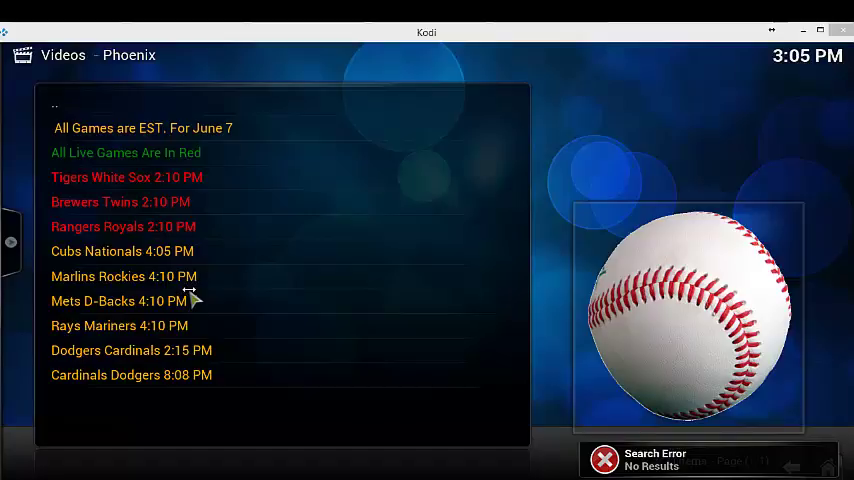
mouse_move(140, 208)
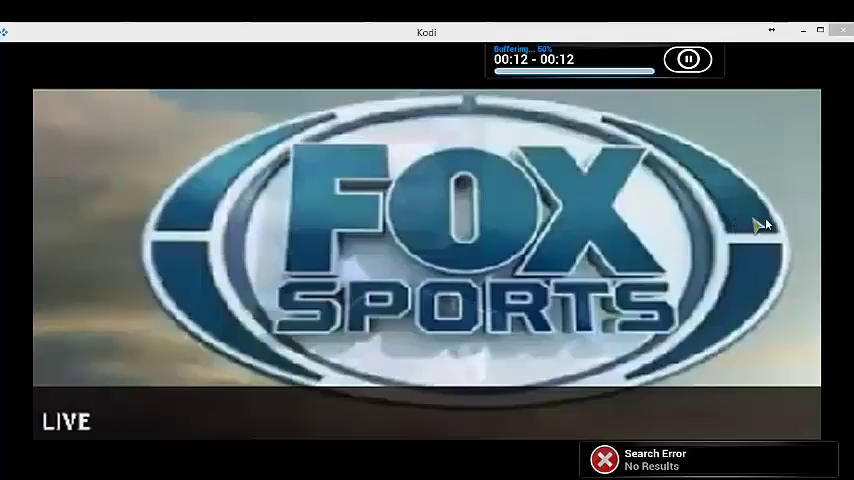
mouse_move(736, 208)
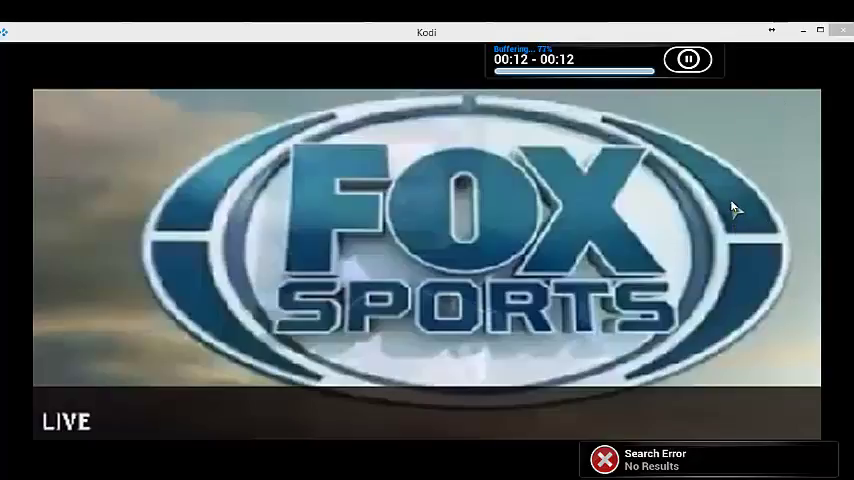
mouse_move(696, 196)
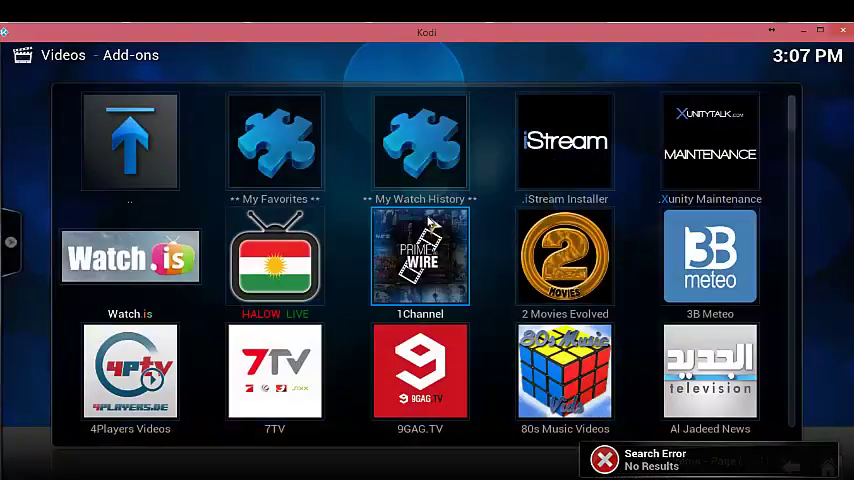
Scroll the add-ons grid to CBSN News Live and launch it.
scroll(down, 3)
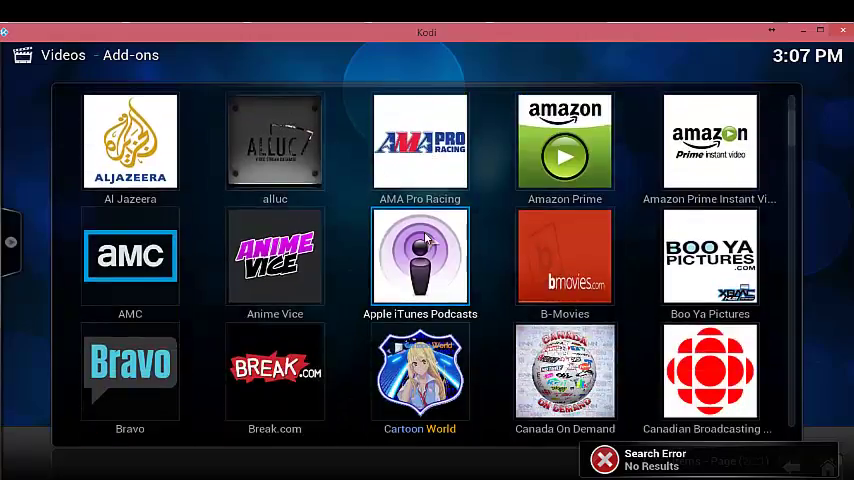
scroll(down, 3)
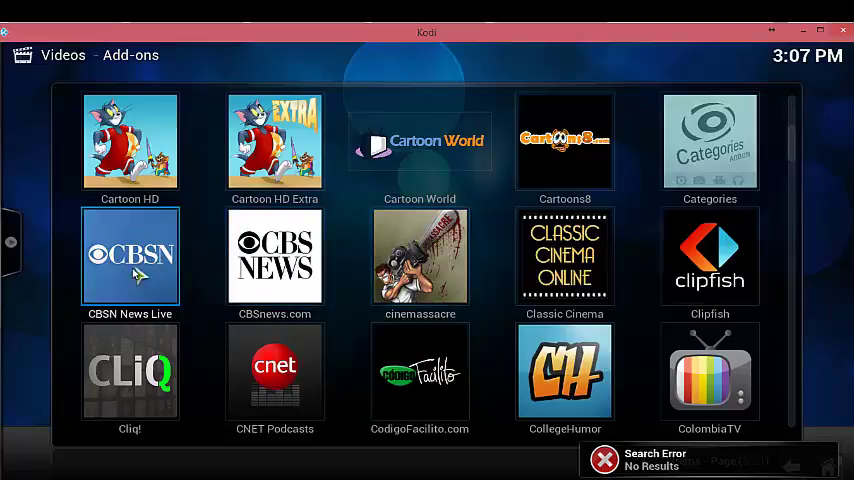
click(130, 256)
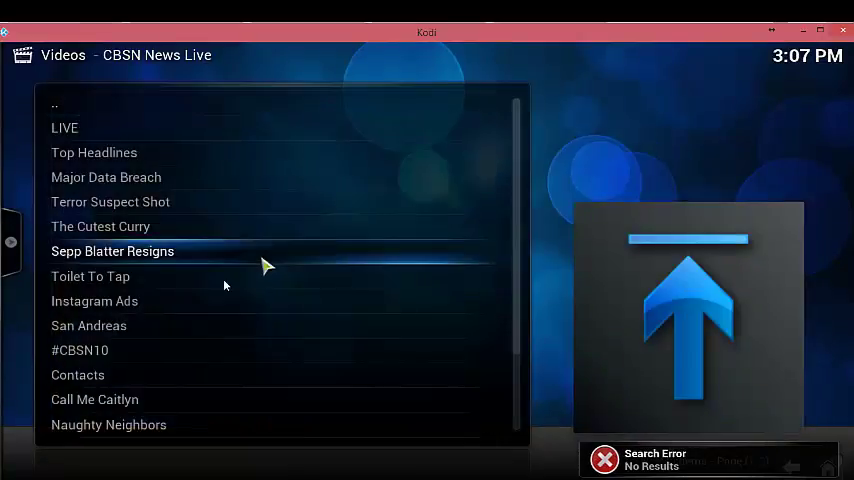
mouse_move(304, 180)
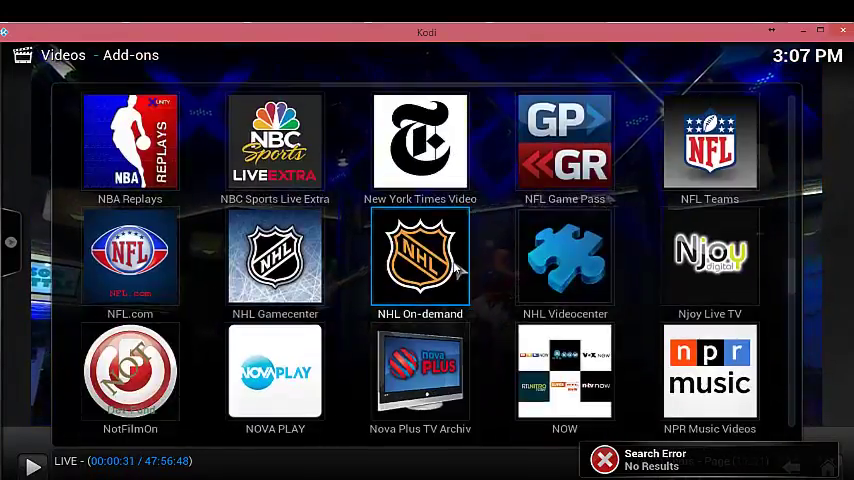
Open the USTVnow add-on and list its Live channels from ABC down to My9.
scroll(down, 3)
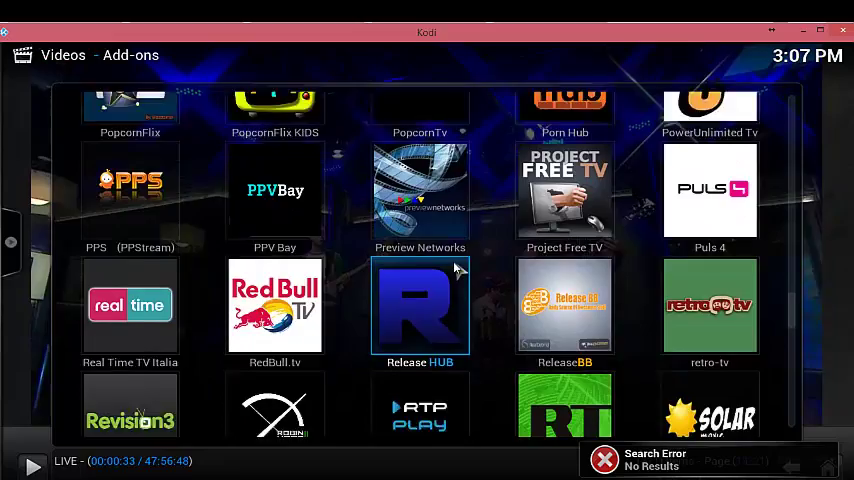
scroll(down, 3)
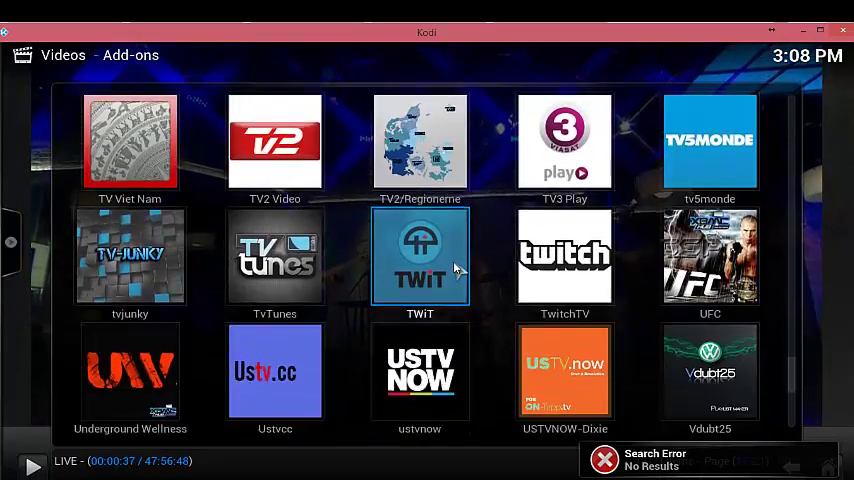
scroll(down, 3)
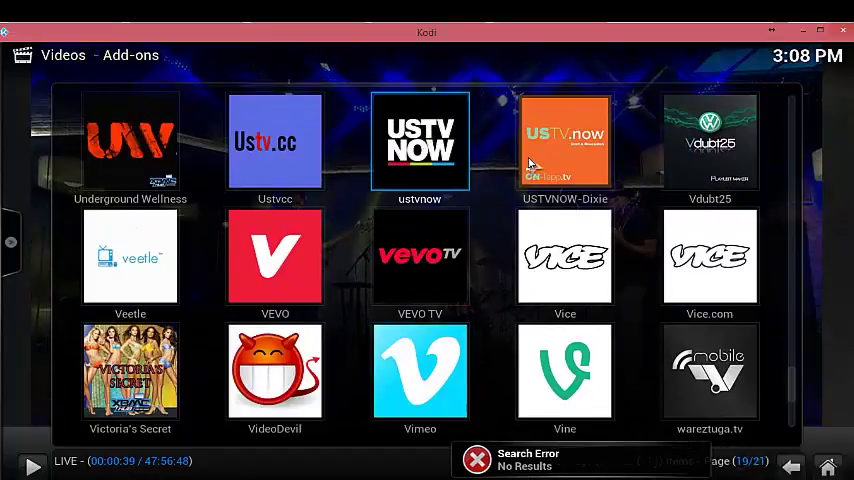
click(420, 140)
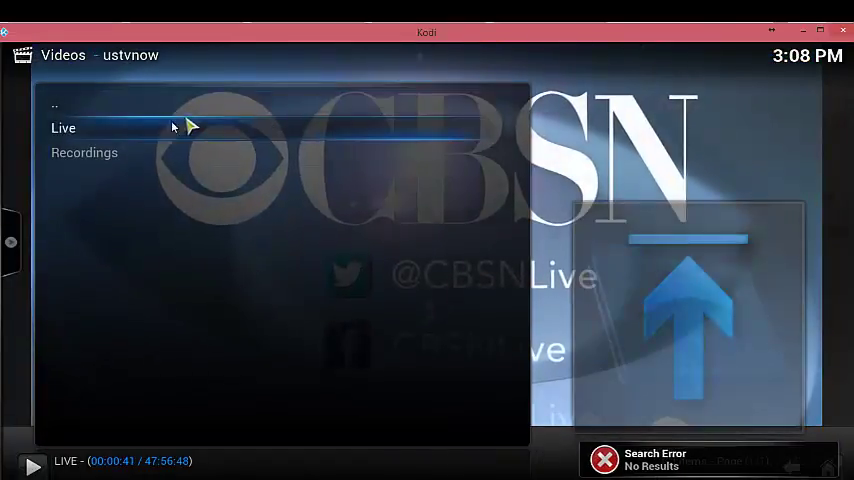
click(64, 128)
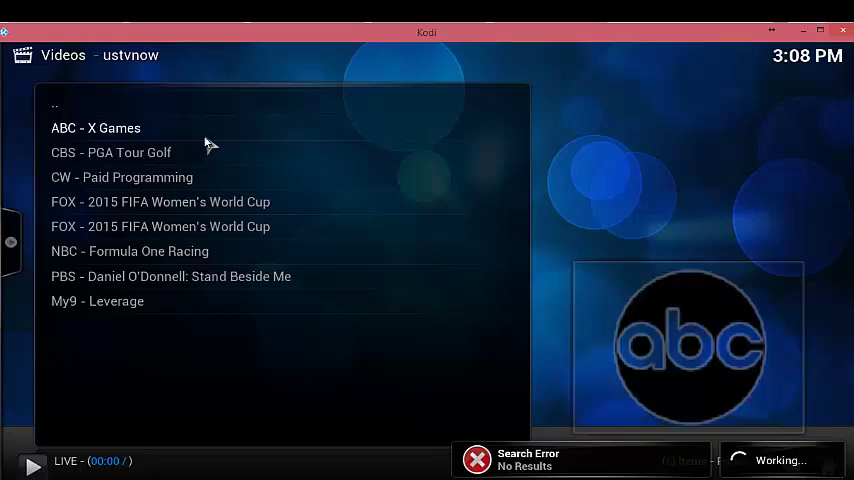
Play the ABC - X Games channel, then the CBS - PGA Tour Golf channel.
click(96, 128)
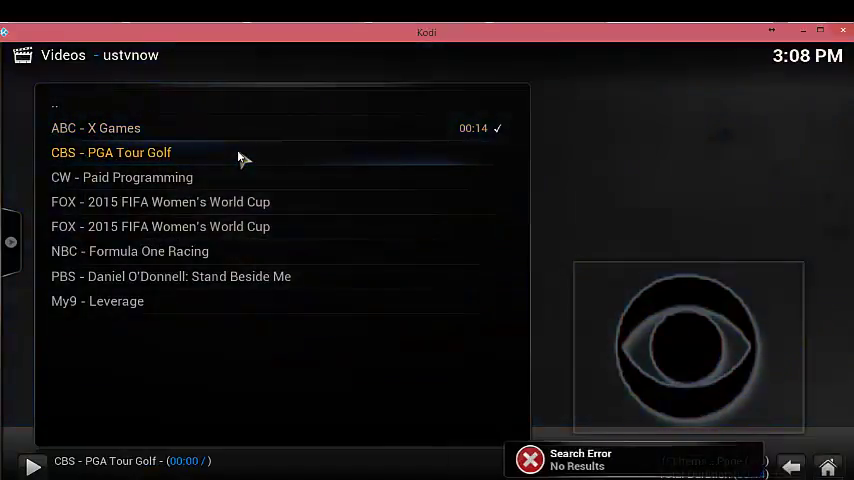
double_click(112, 152)
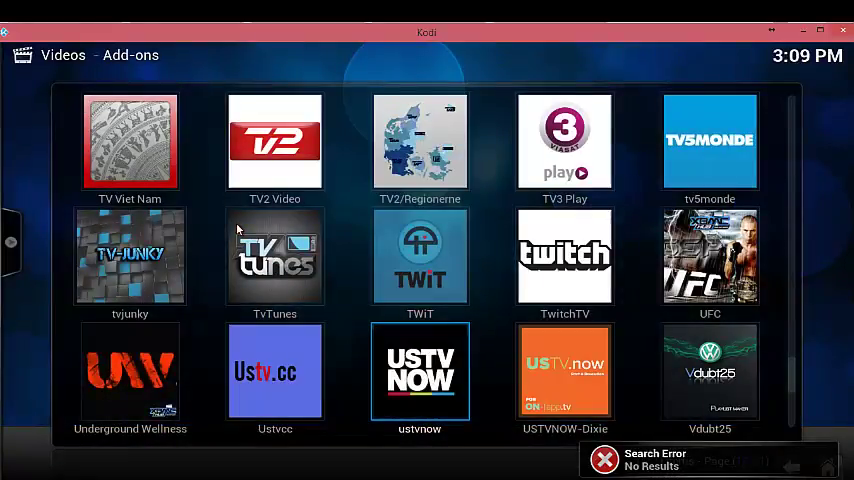
Open the ESPN 3 add-on showing Live, Upcoming and replay periods.
scroll(down, 3)
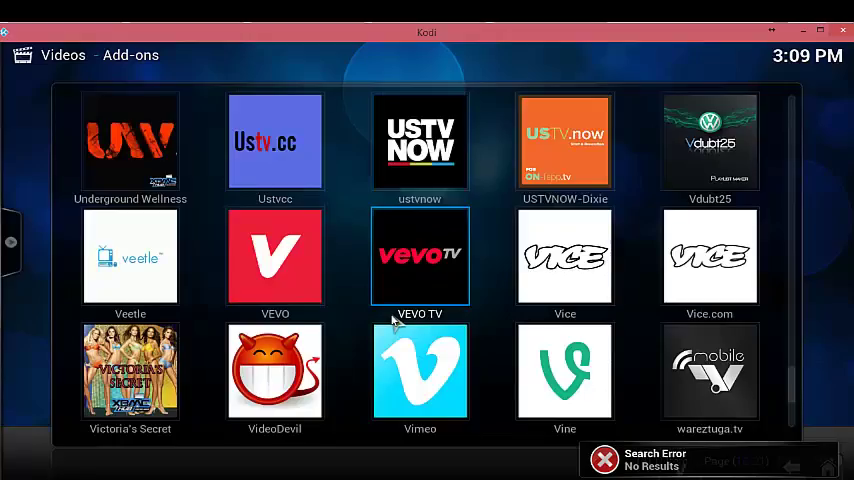
scroll(down, 3)
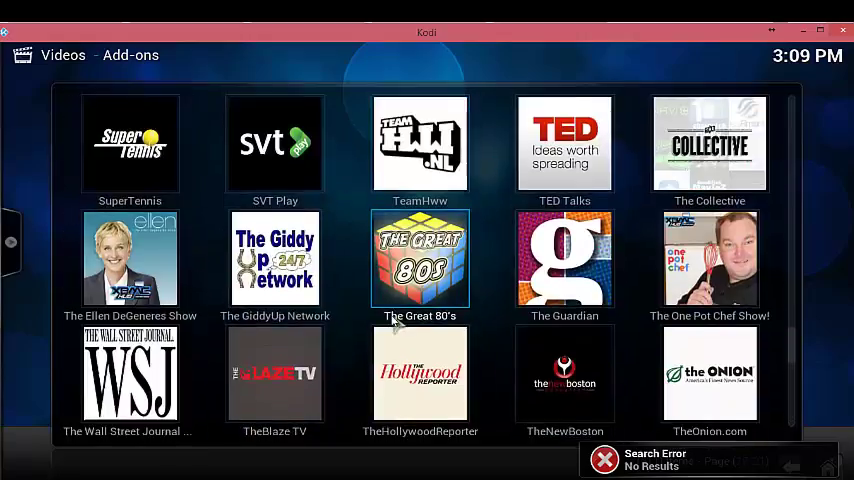
scroll(down, 3)
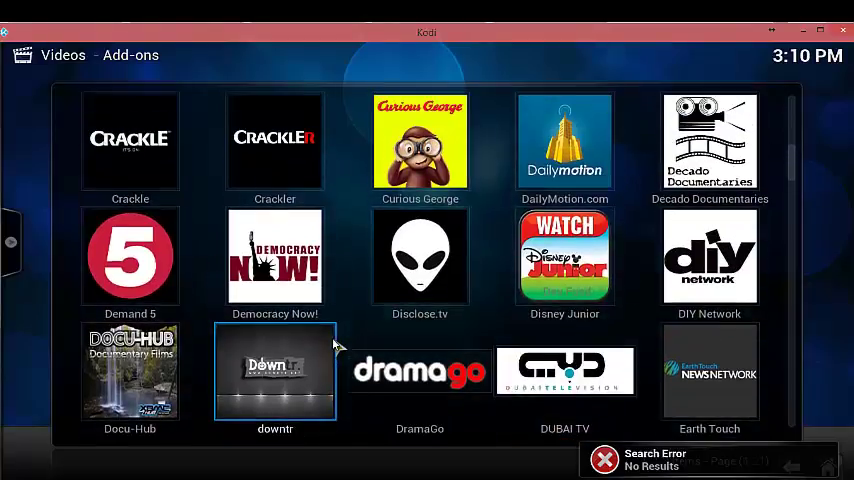
scroll(down, 3)
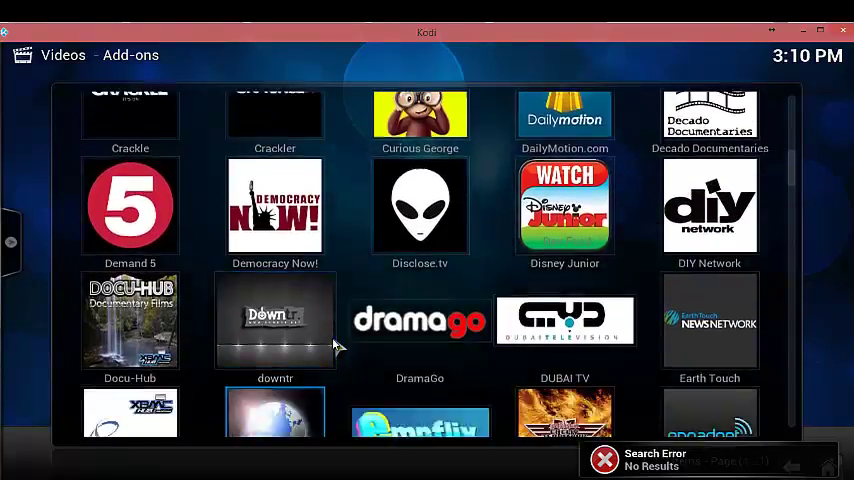
scroll(down, 3)
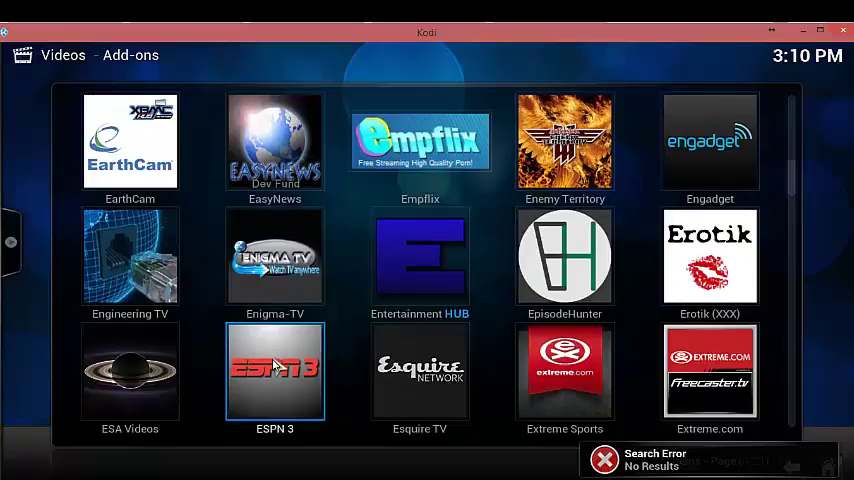
click(276, 370)
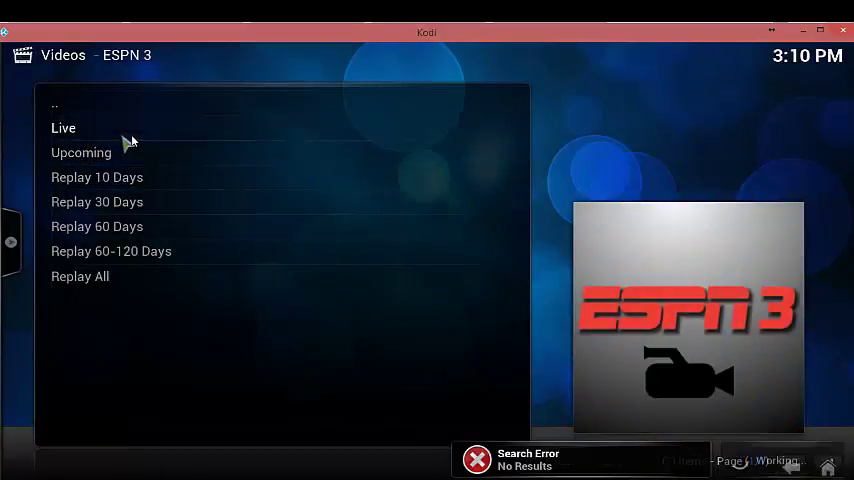
Play a 2015 X Games Austin replay from ESPN 3, then stop it to return to the list.
click(64, 128)
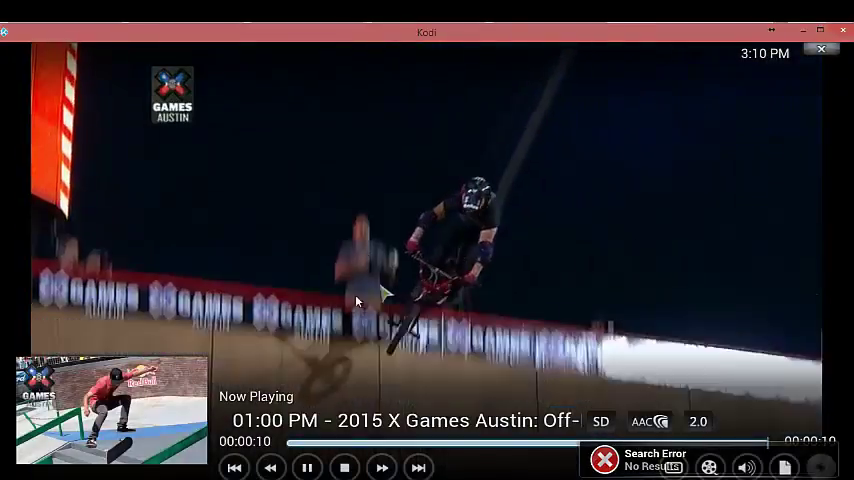
click(344, 468)
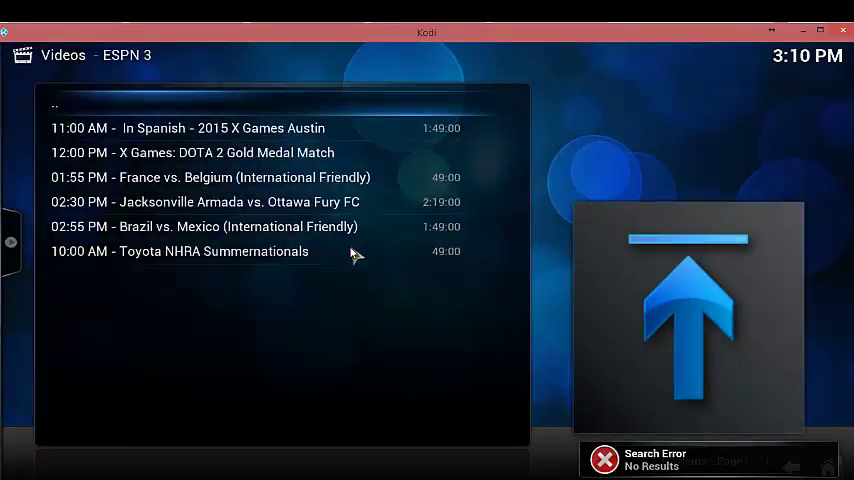
mouse_move(350, 252)
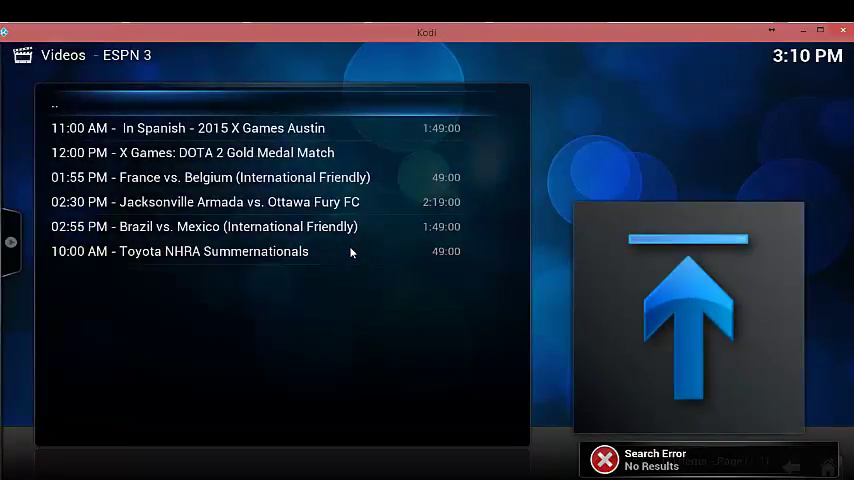